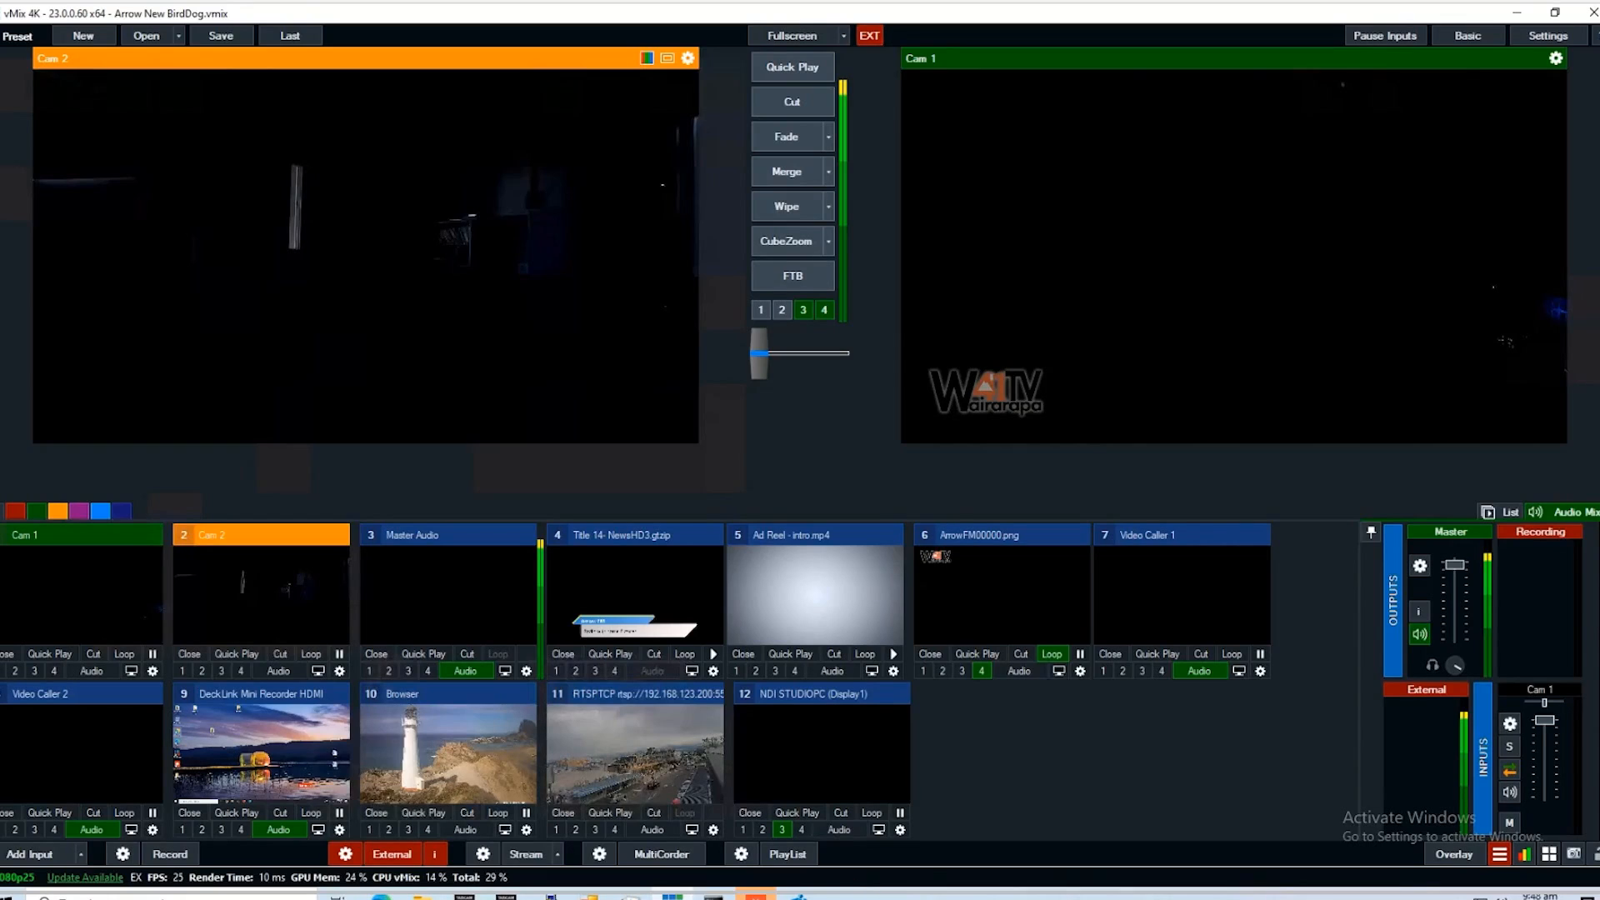
Launch Virtual Video Director from the taskbar while vMix is running
{"action": "left_click", "coordinate": [9, 895]}
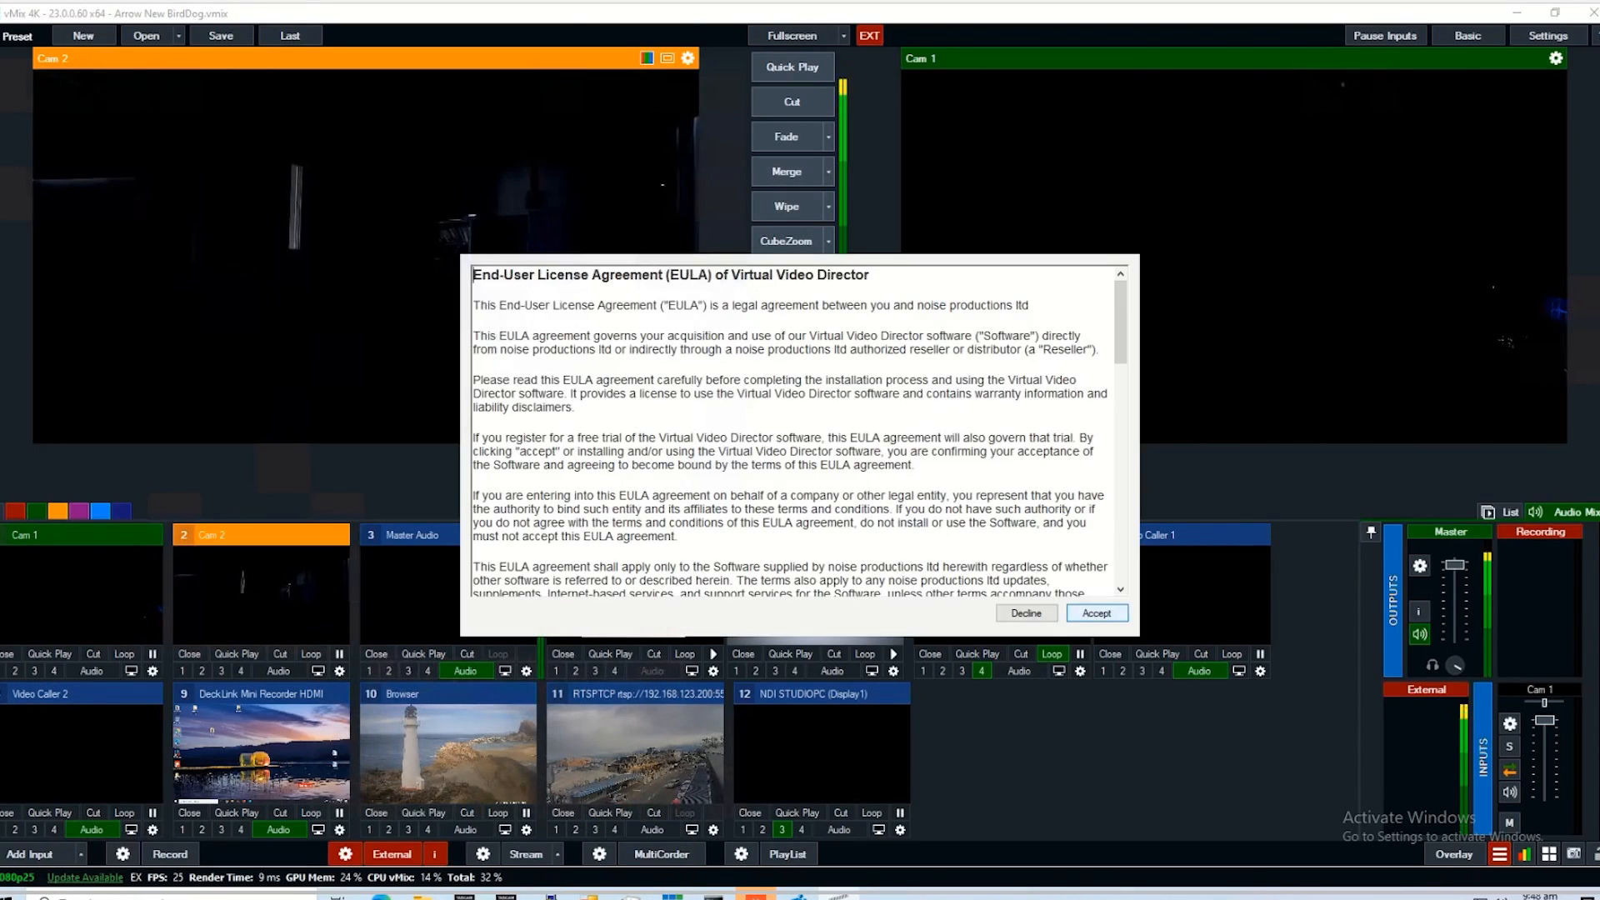
Accept the licence agreement and bring up the director's Settings options
{"action": "left_click", "coordinate": [1095, 613]}
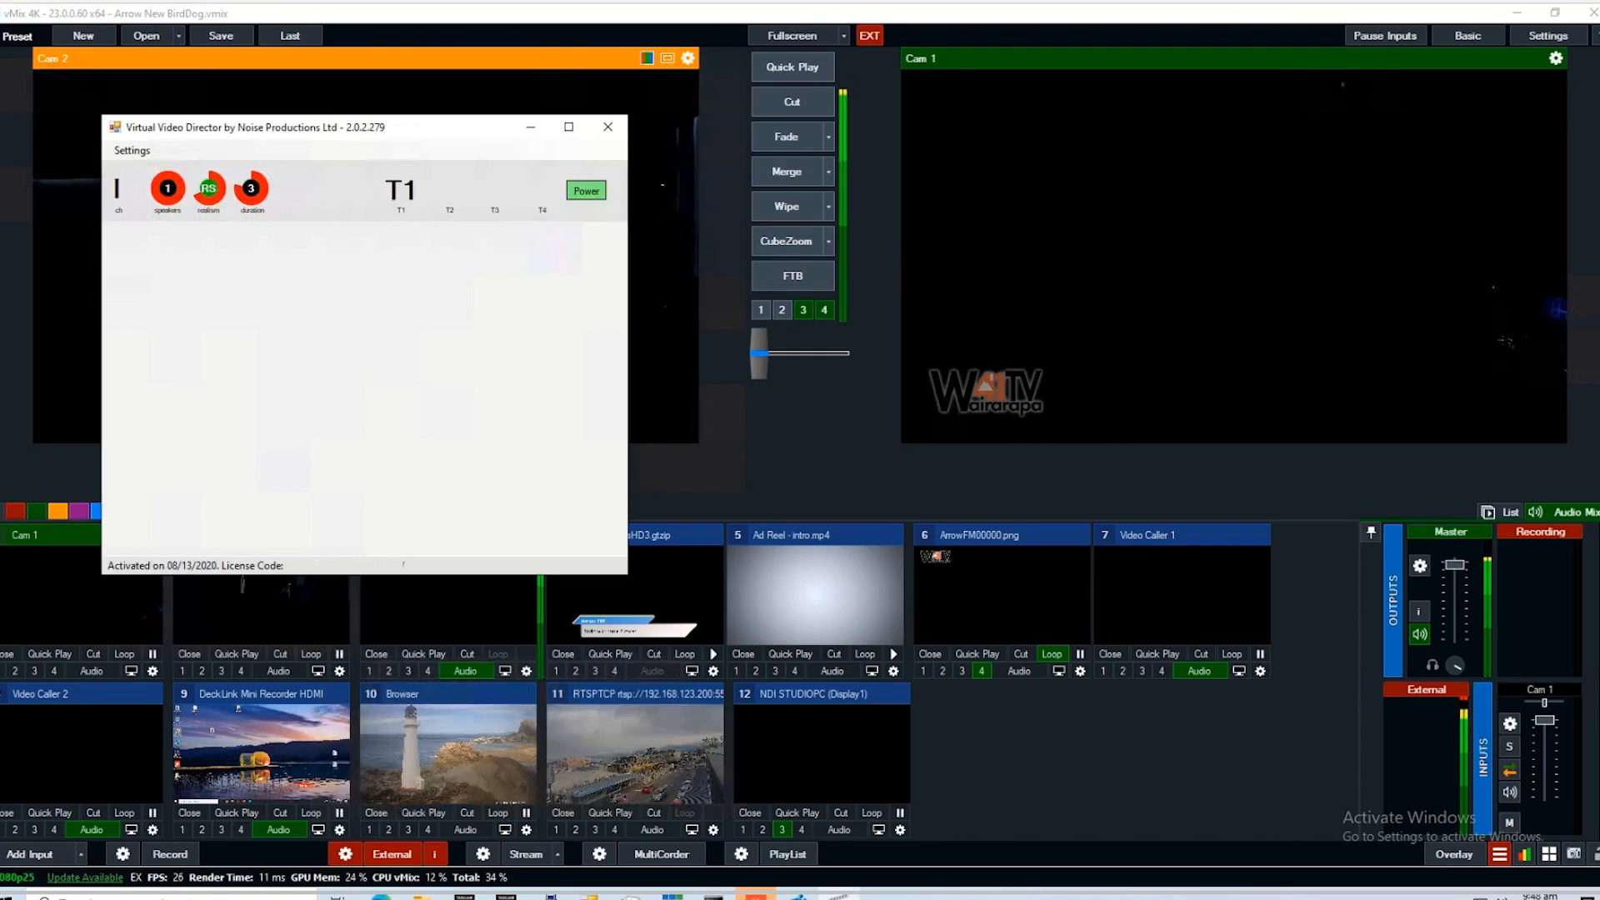
{"action": "left_click", "coordinate": [251, 189]}
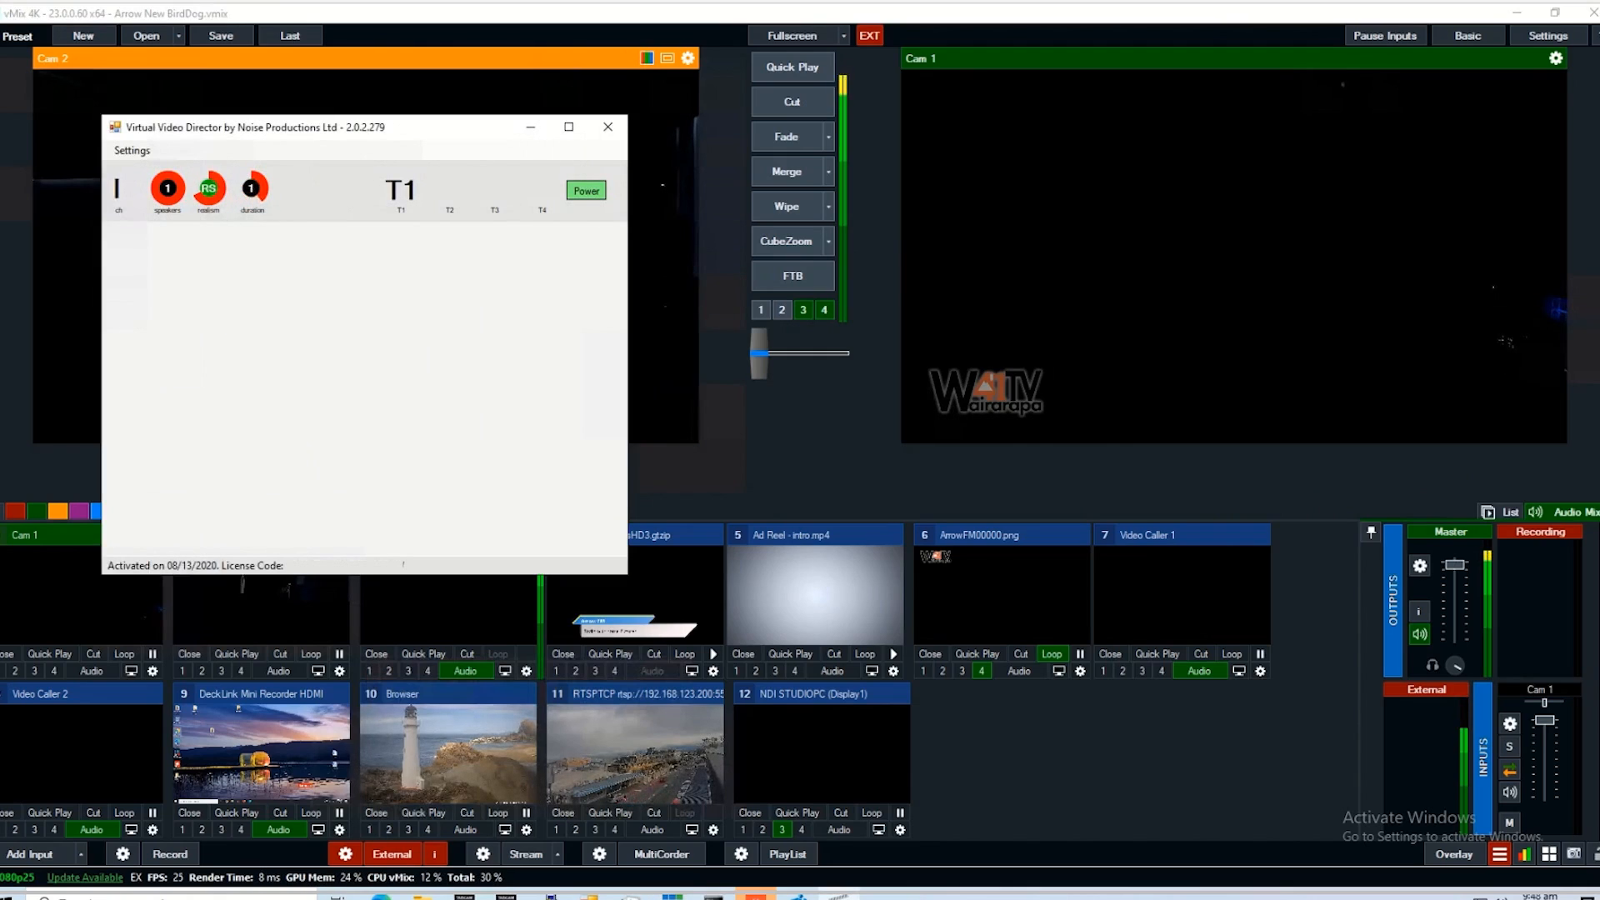
{"action": "left_click", "coordinate": [251, 190]}
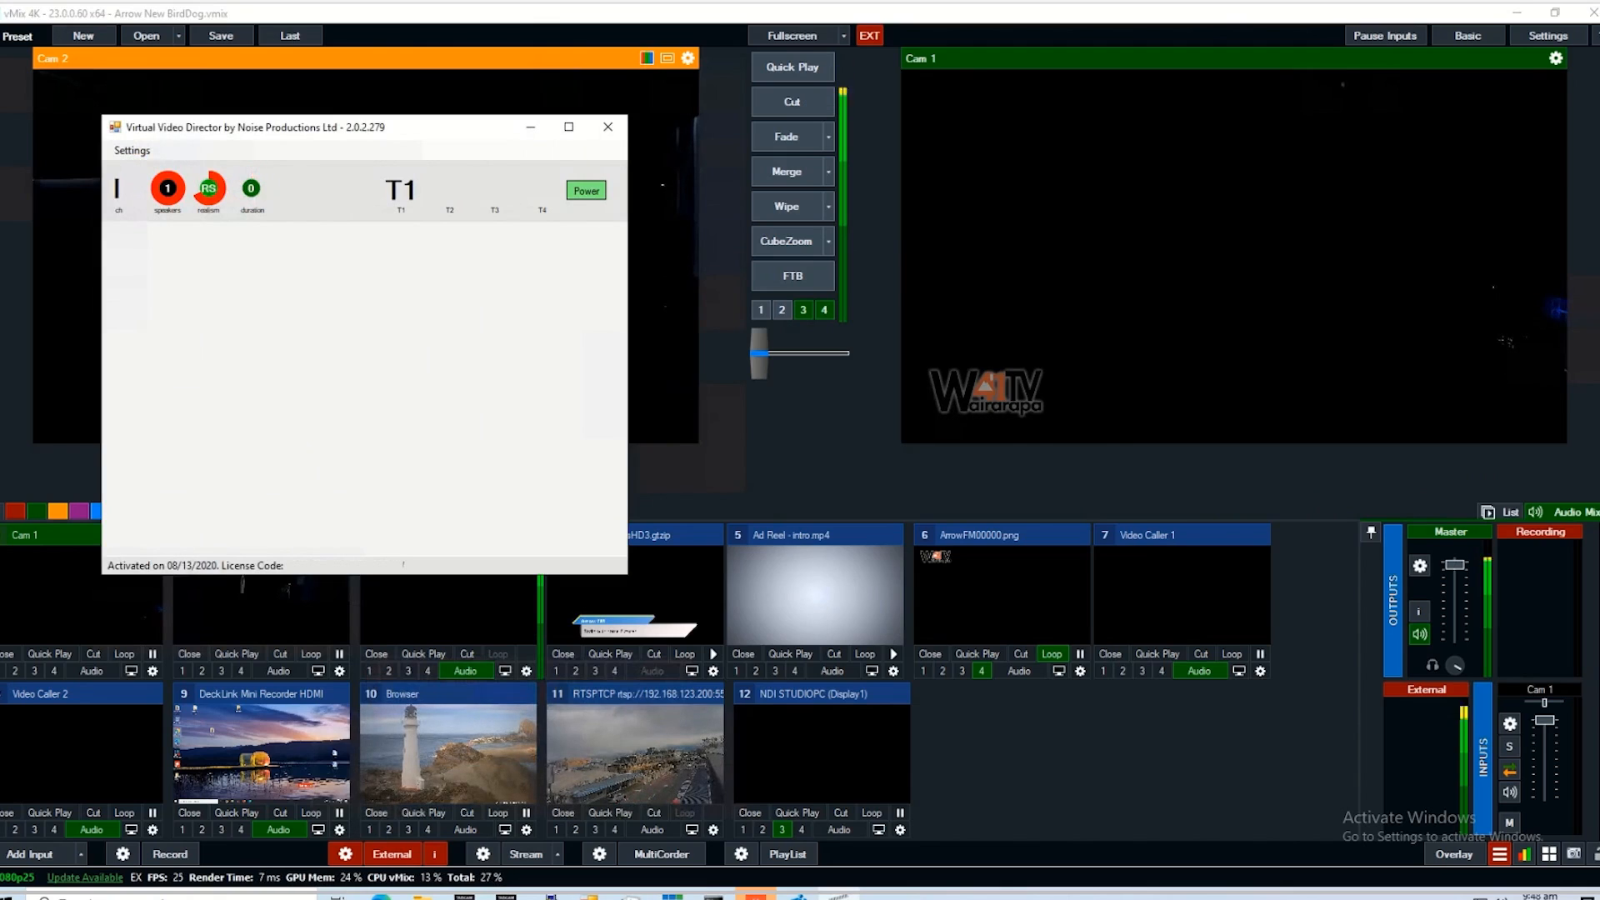
{"action": "mouse_move", "coordinate": [586, 191]}
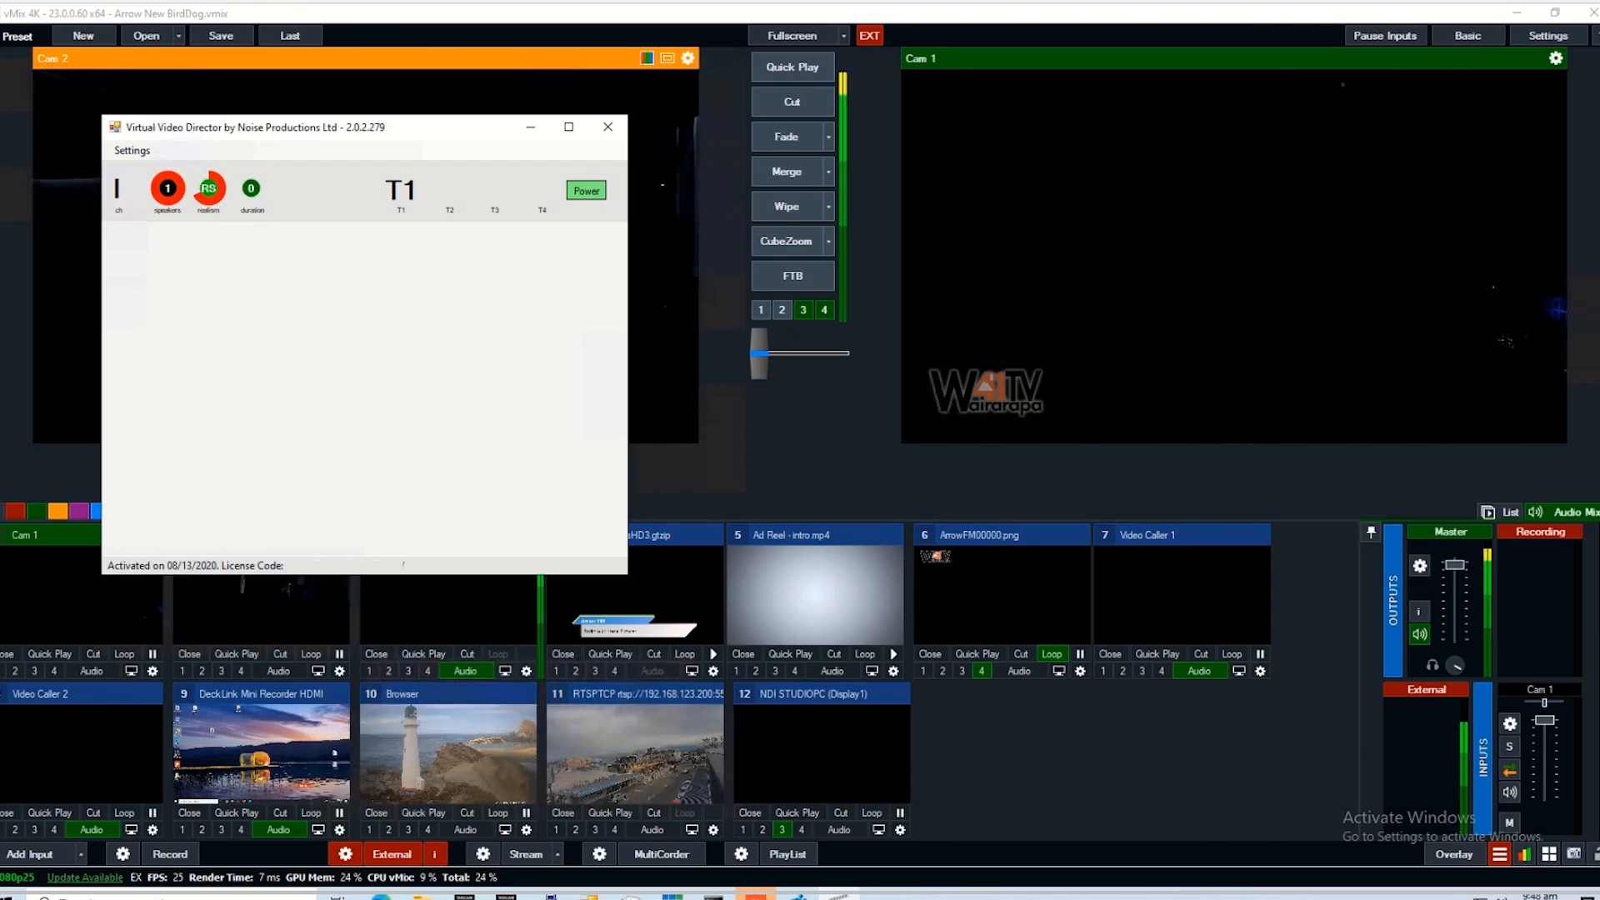
{"action": "left_click", "coordinate": [131, 150]}
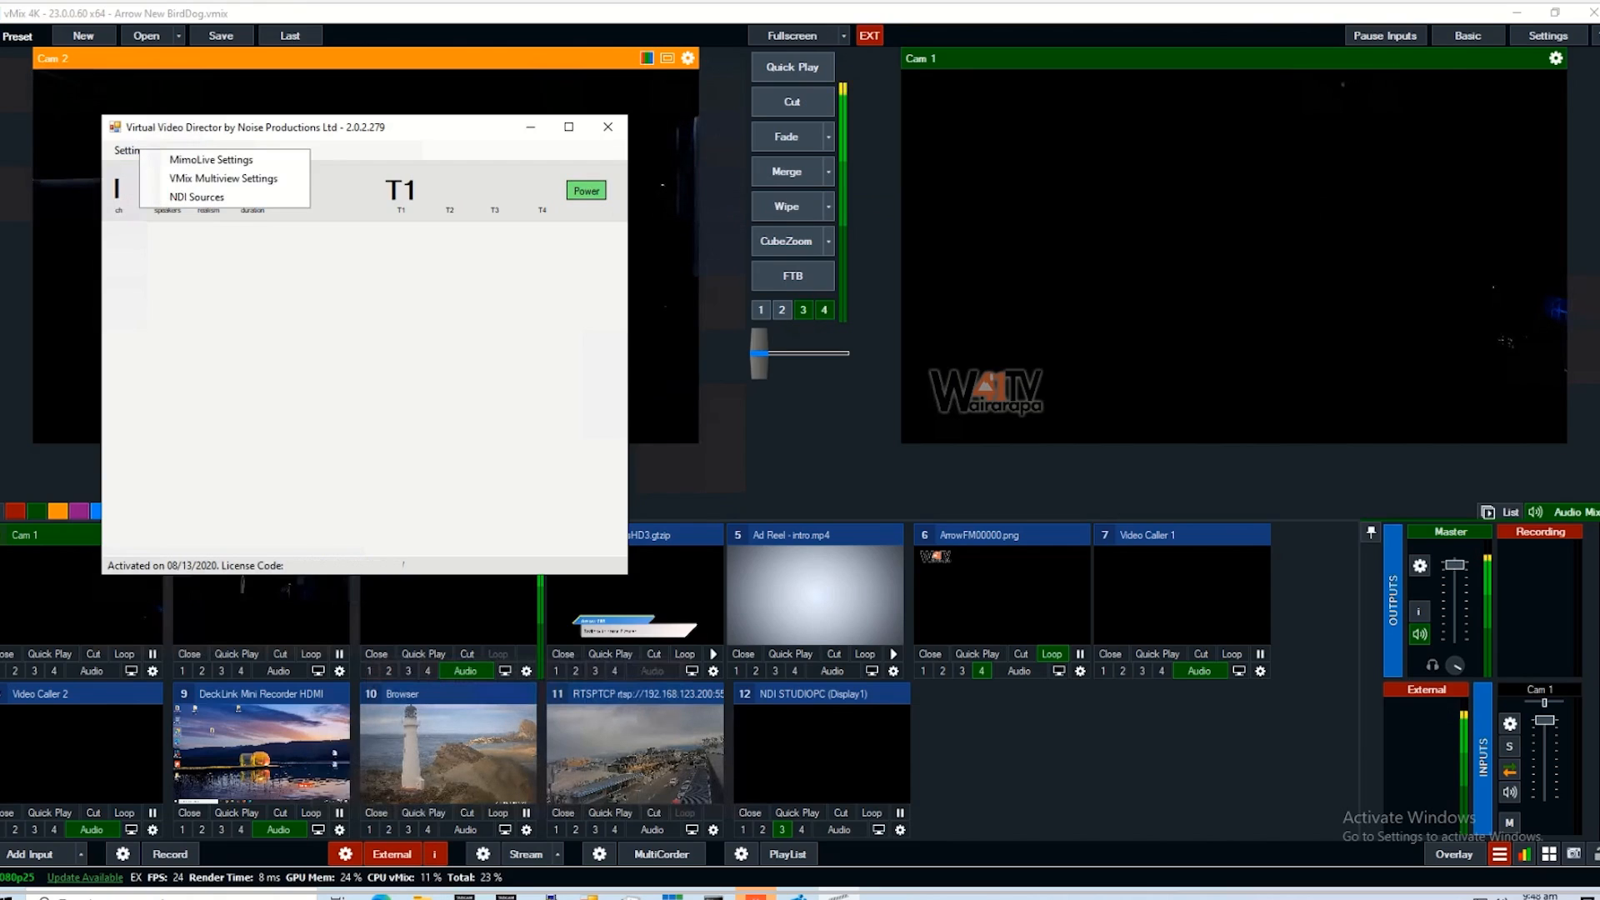
Set the control panel audio interface to US-16x08 ASIO Driver, checking the 44.1k sample rate
{"action": "left_click", "coordinate": [132, 150]}
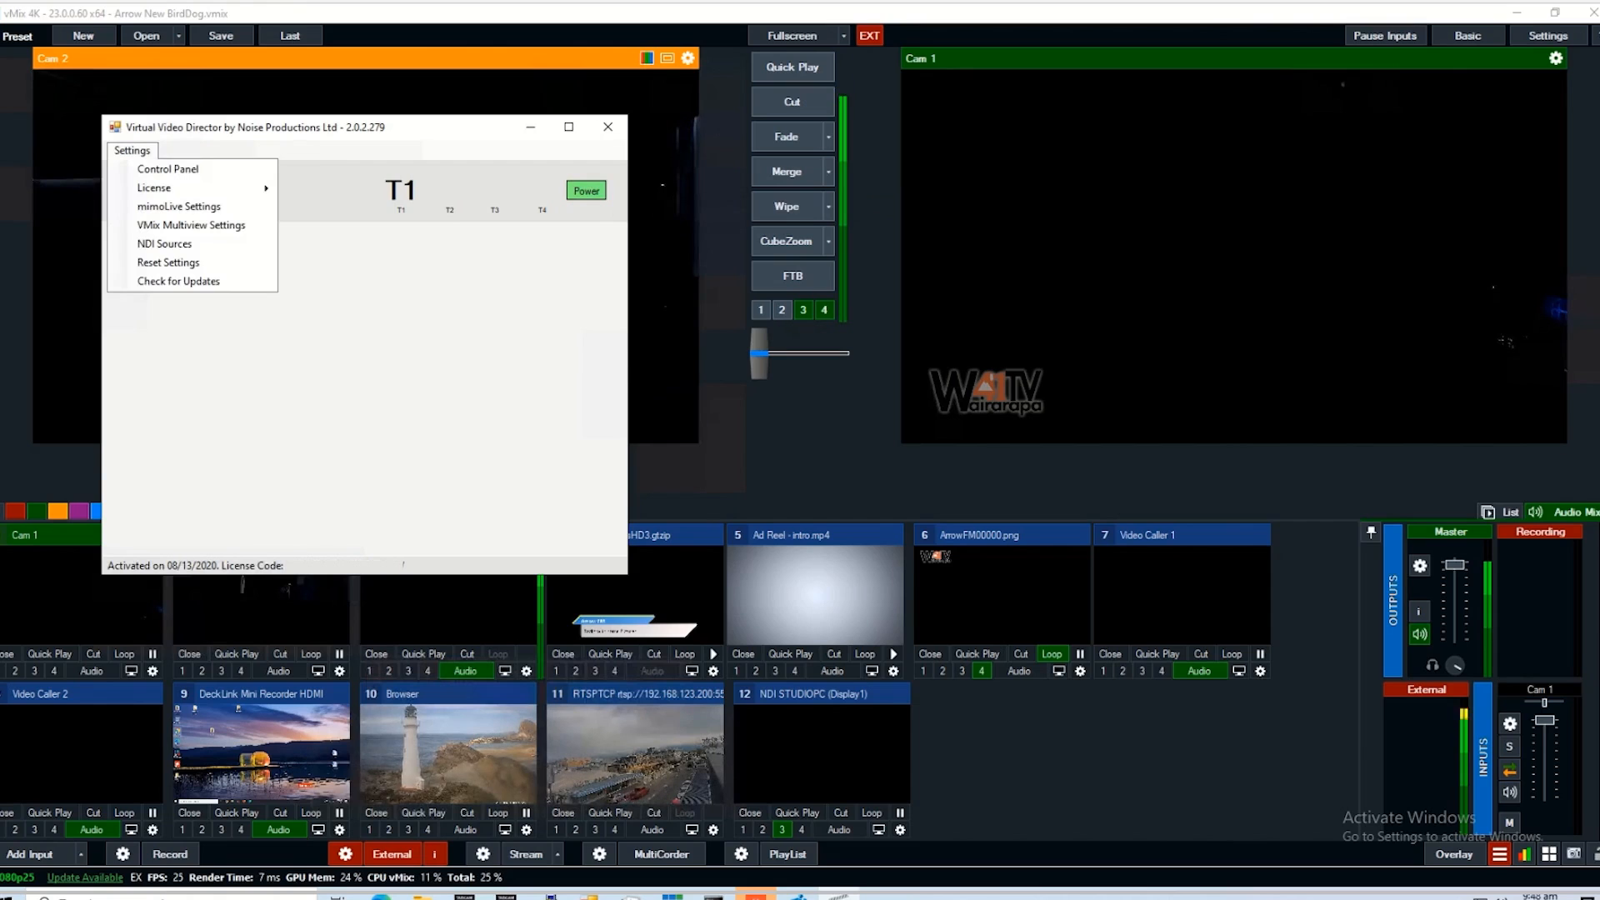
{"action": "left_click", "coordinate": [168, 168]}
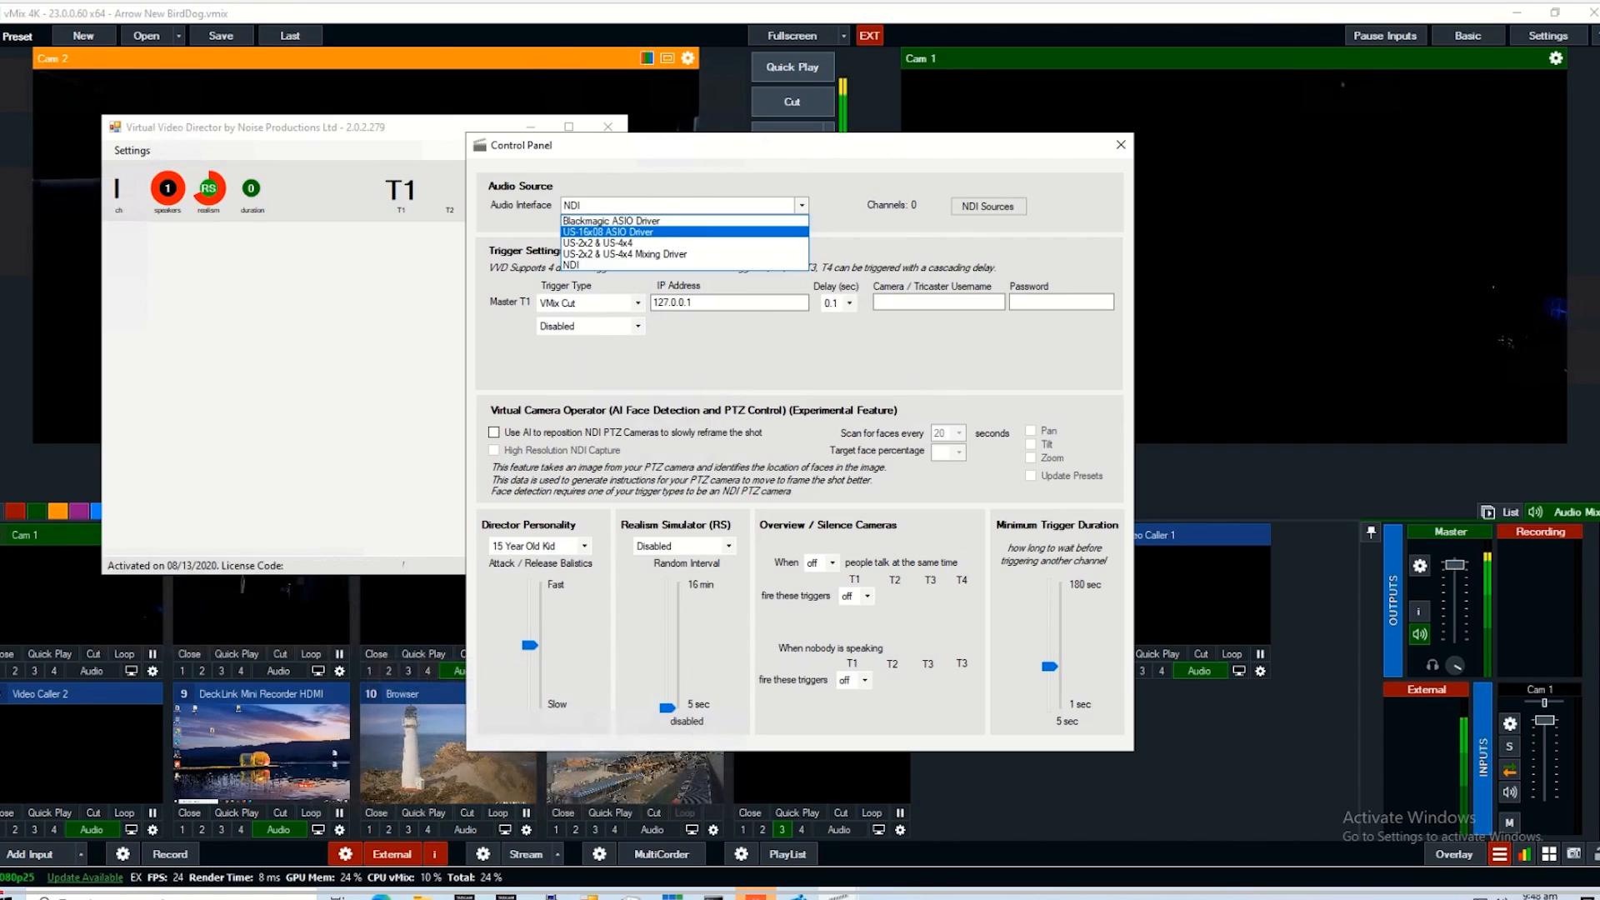
{"action": "left_click", "coordinate": [608, 232]}
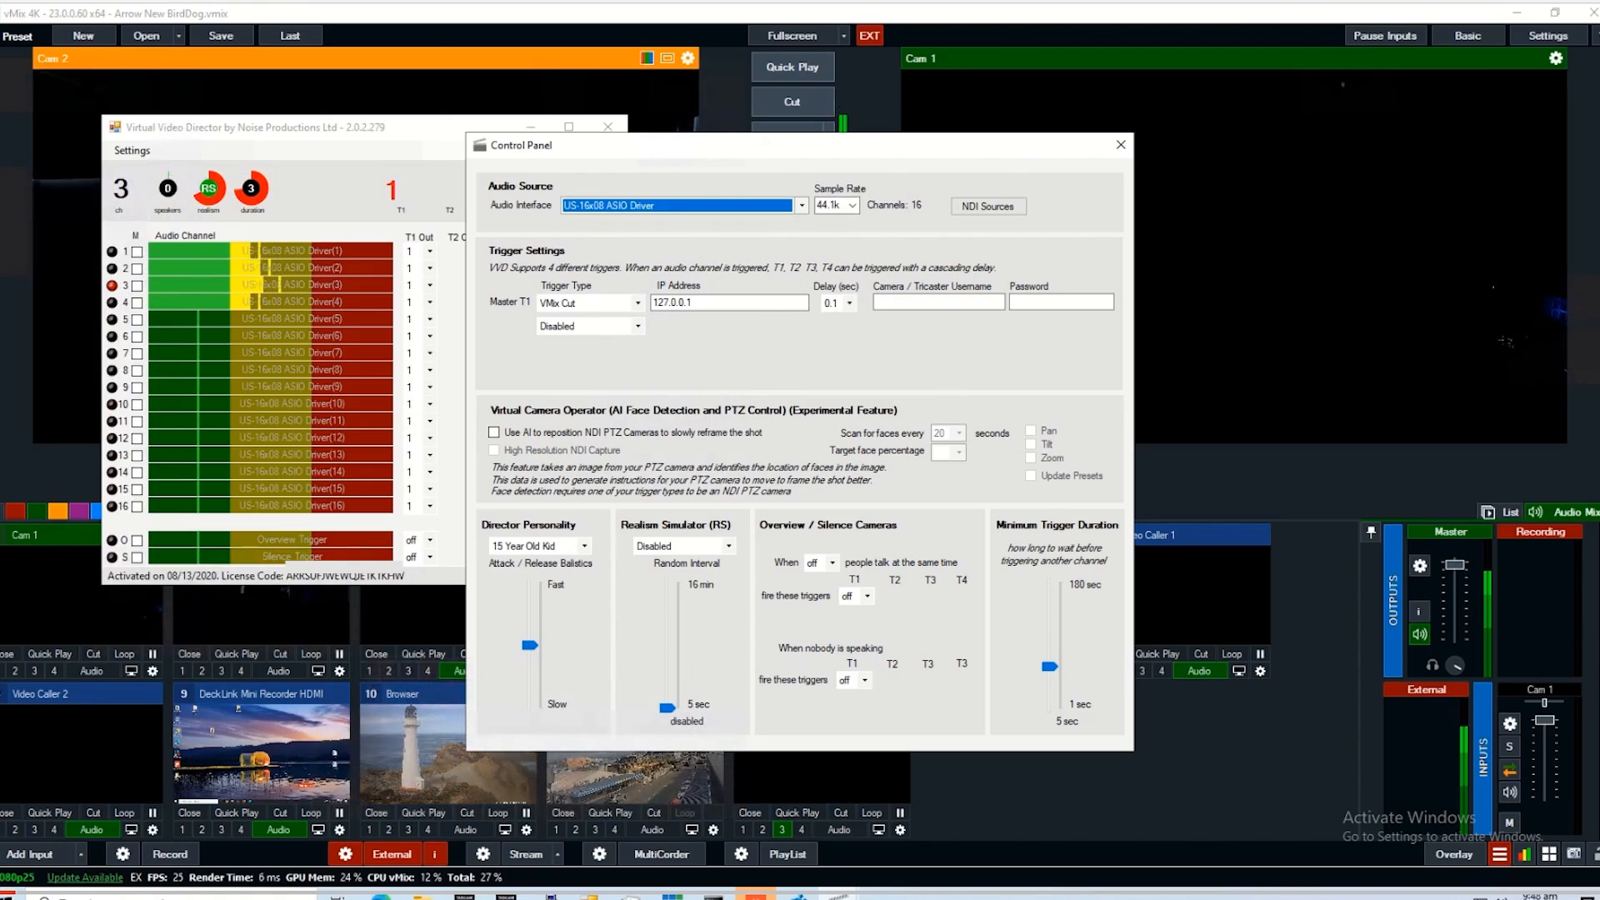
{"action": "mouse_move", "coordinate": [854, 205]}
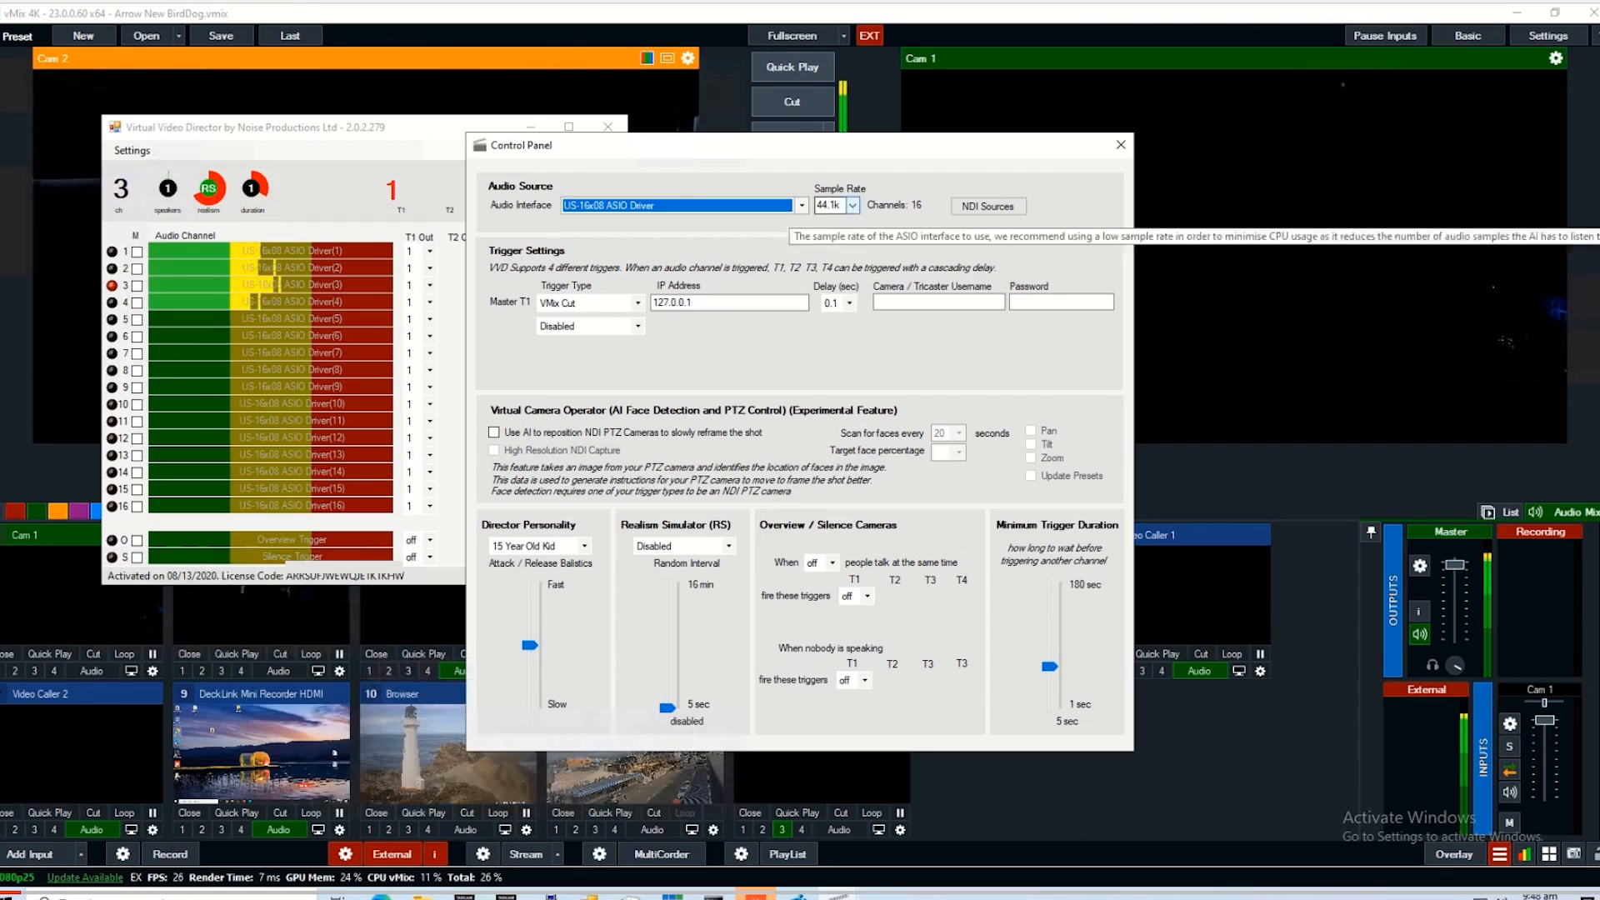
{"action": "left_click", "coordinate": [851, 204]}
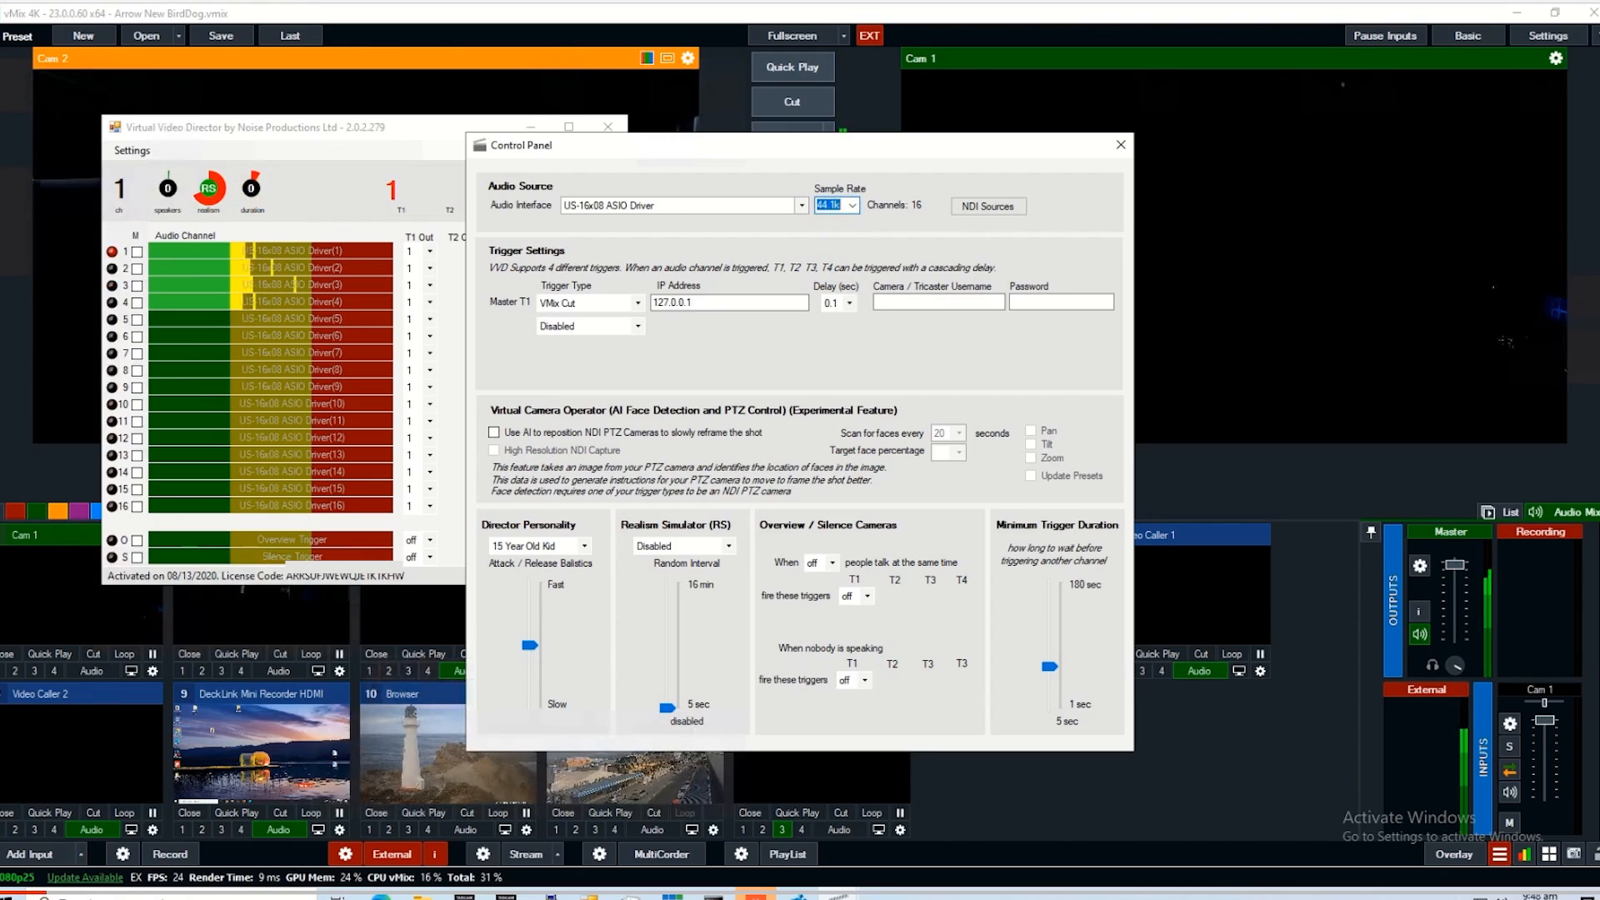
{"action": "left_click", "coordinate": [635, 302]}
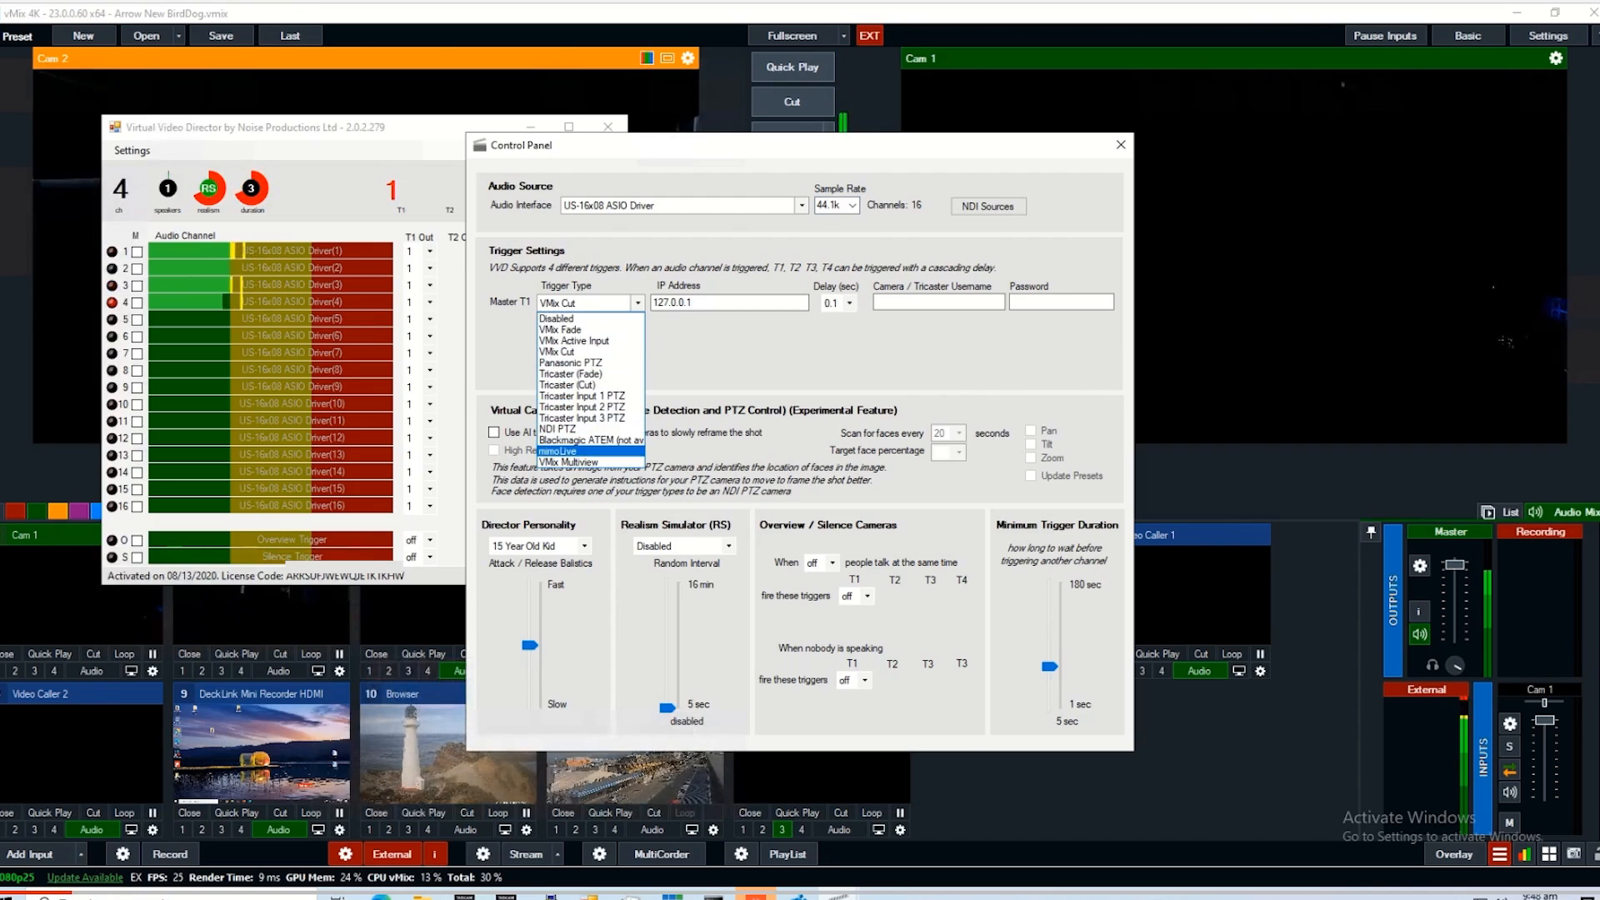
{"action": "mouse_move", "coordinate": [569, 362]}
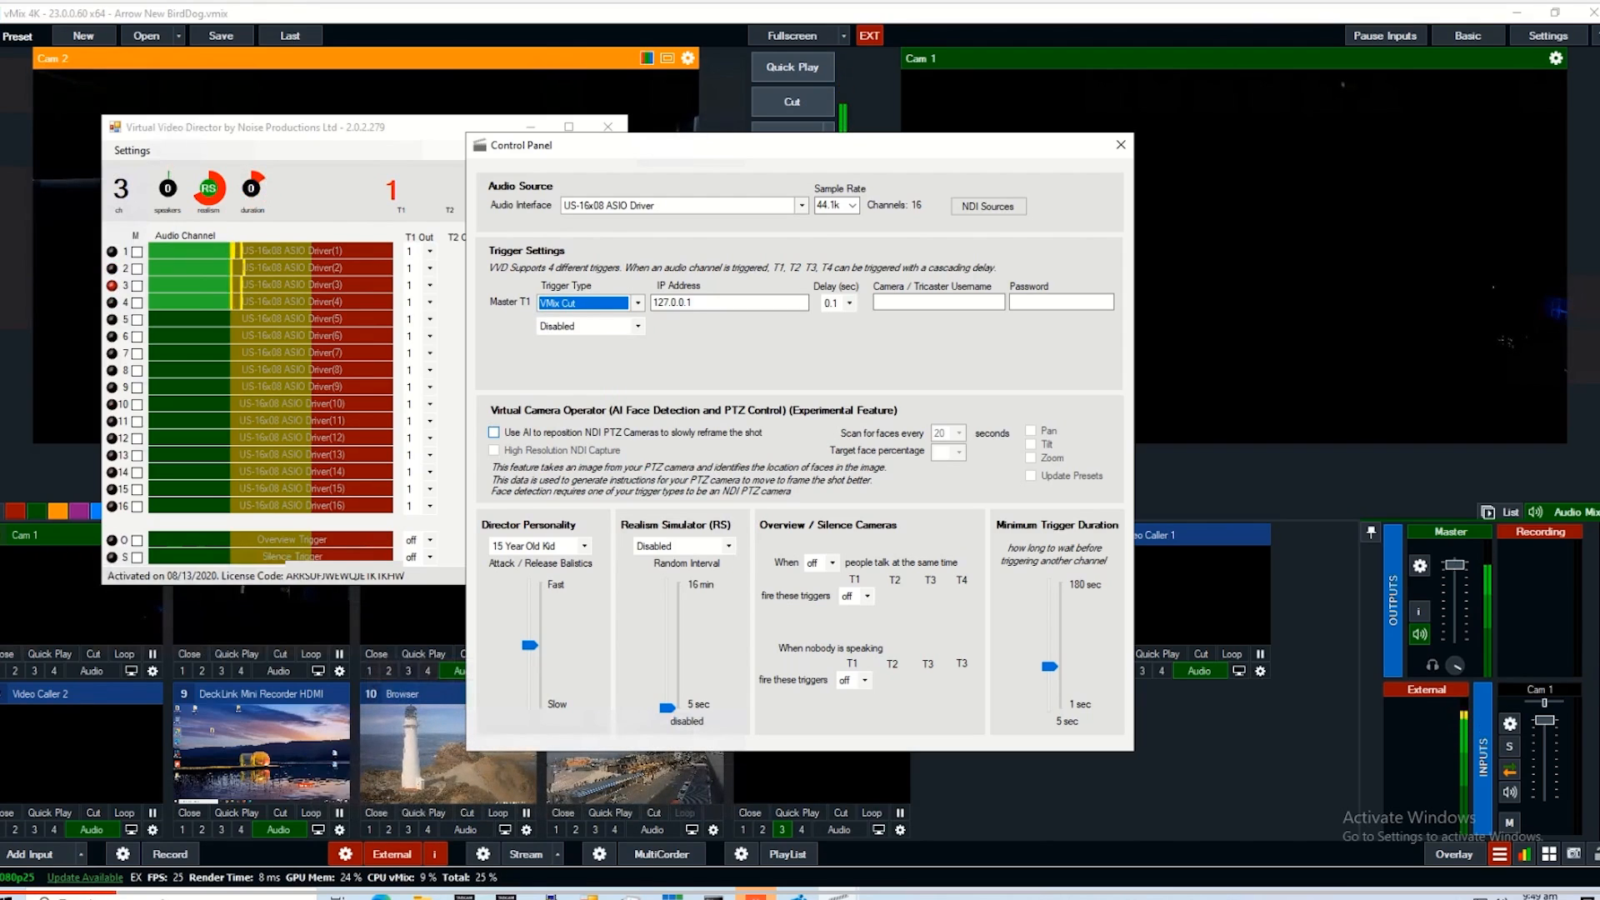
Pick Professional Director as the director personality
{"action": "left_click", "coordinate": [583, 546]}
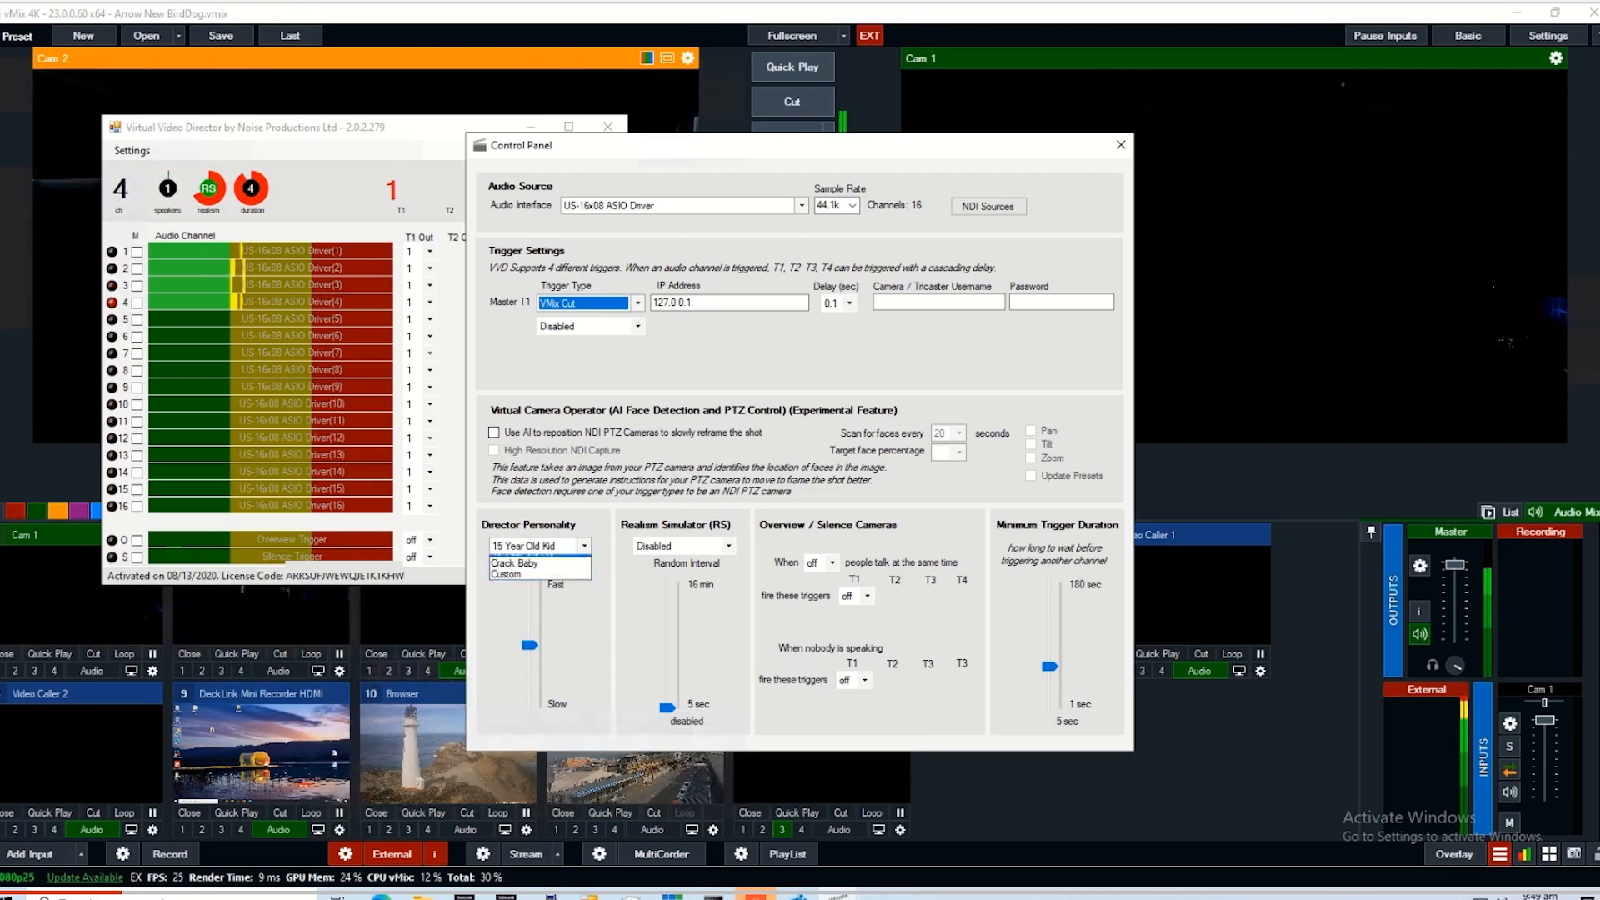
{"action": "left_click", "coordinate": [536, 545]}
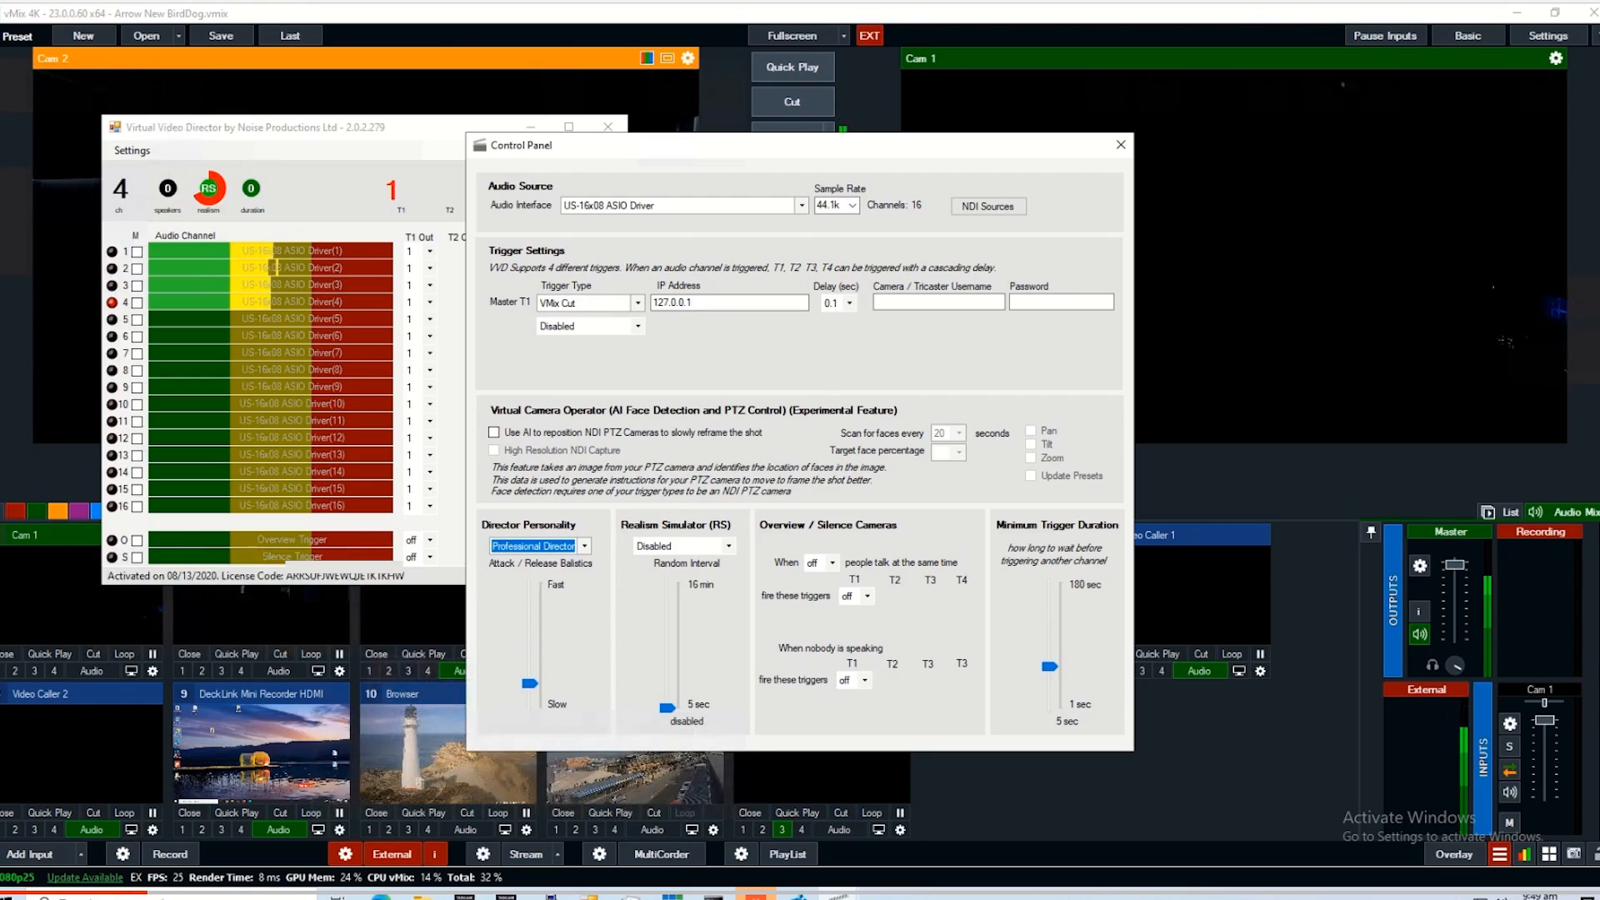
{"action": "left_click", "coordinate": [729, 545]}
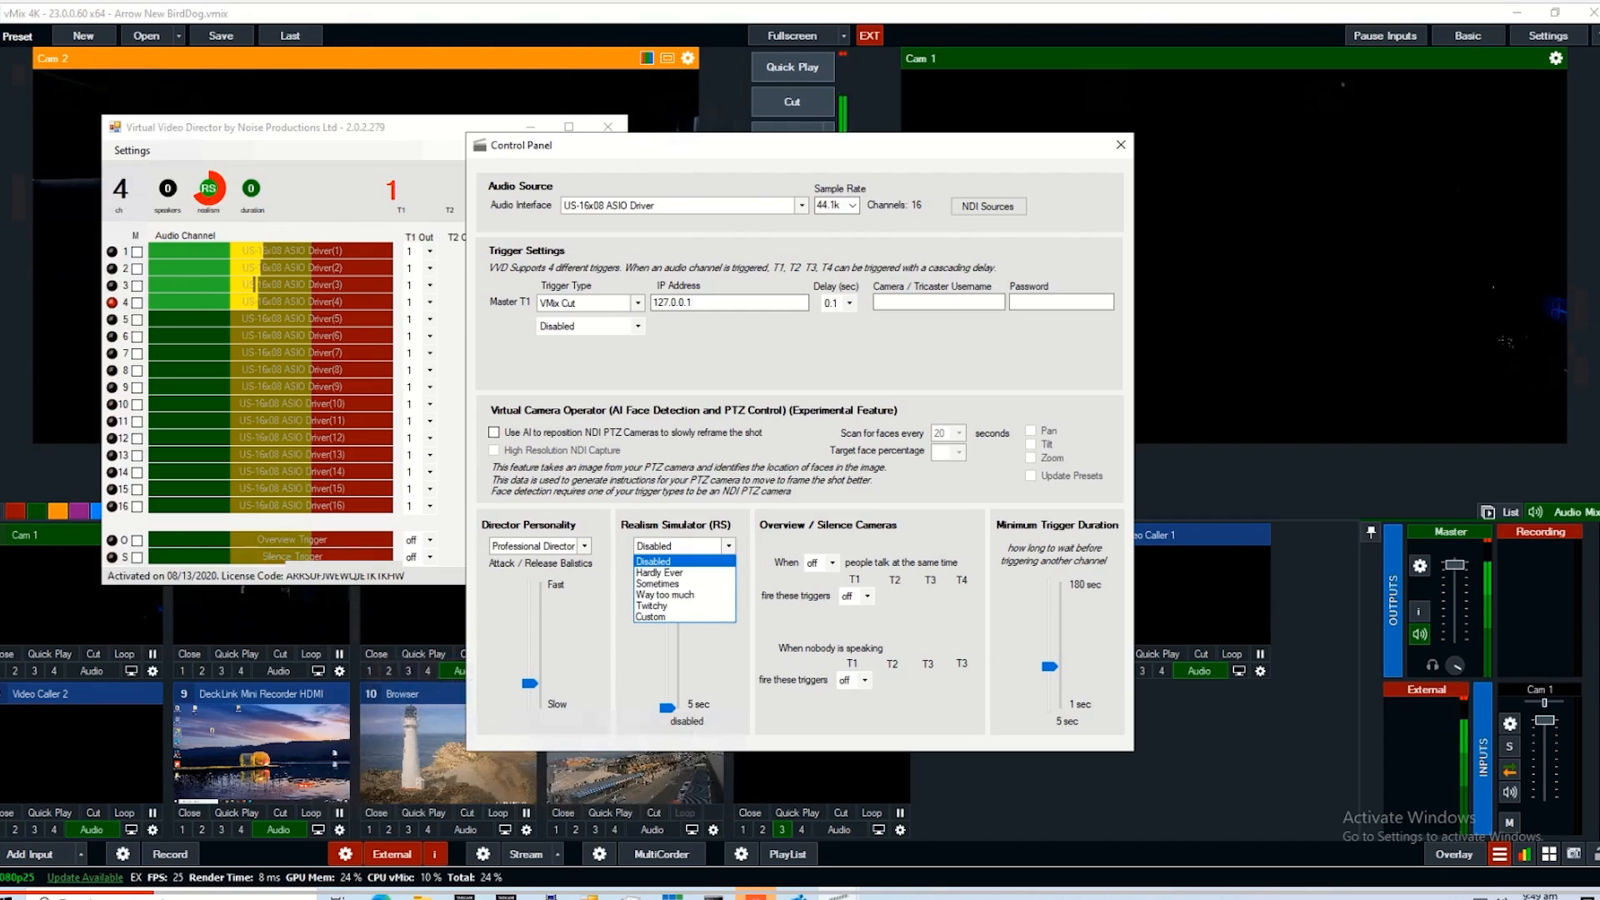
Keep Realism Simulator disabled and fire overview trigger 1 when 2 people talk
{"action": "left_click", "coordinate": [653, 559]}
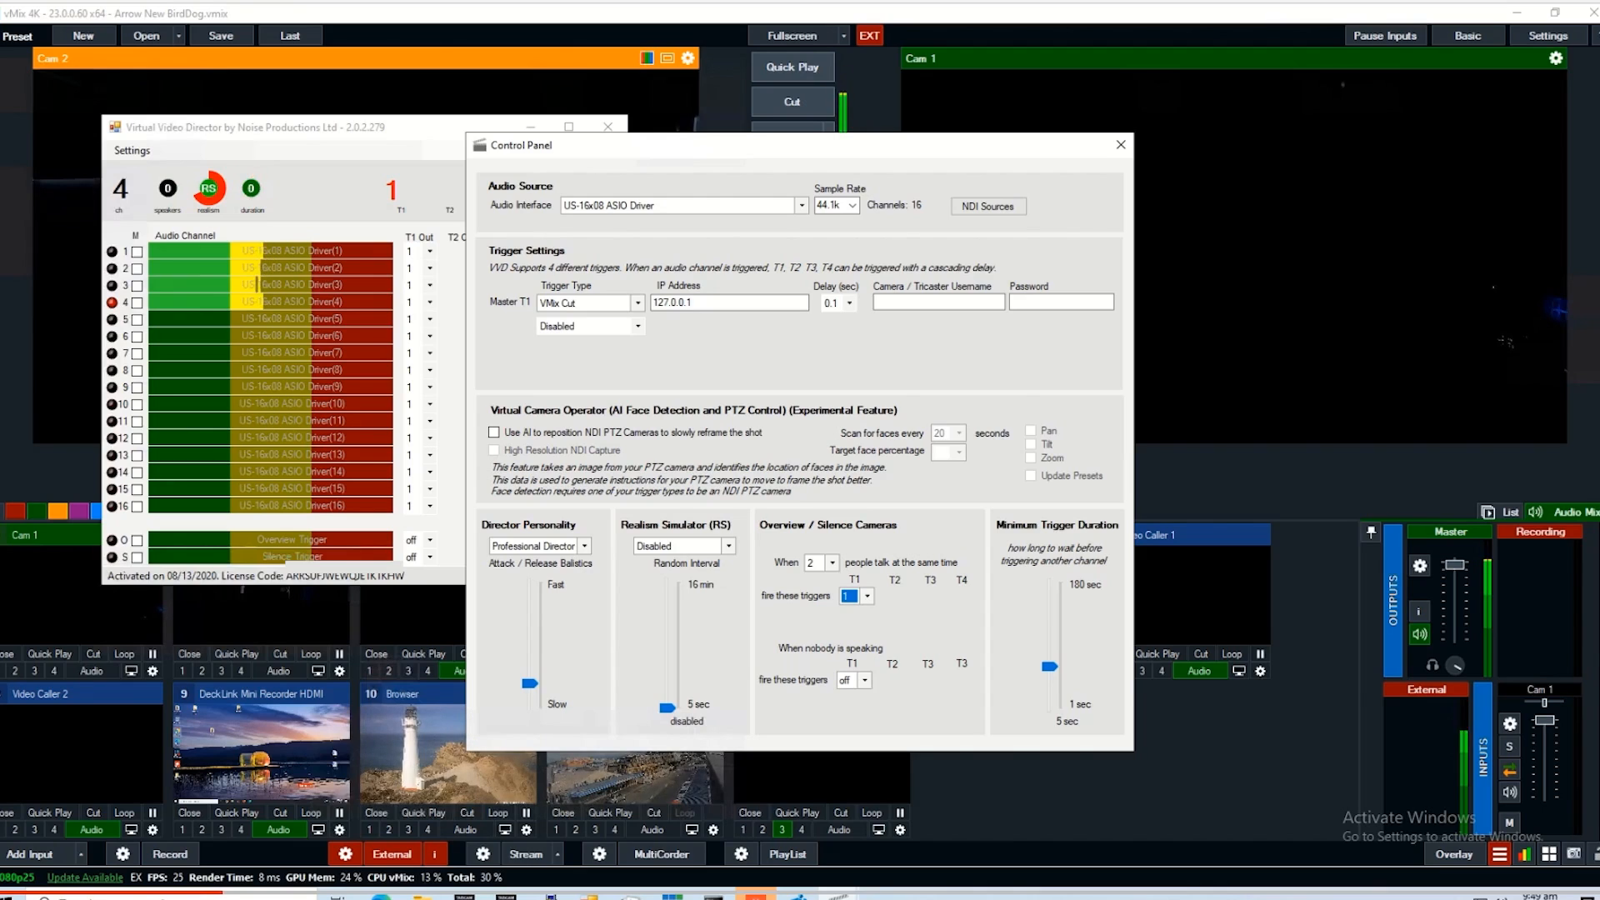
{"action": "left_click", "coordinate": [864, 681]}
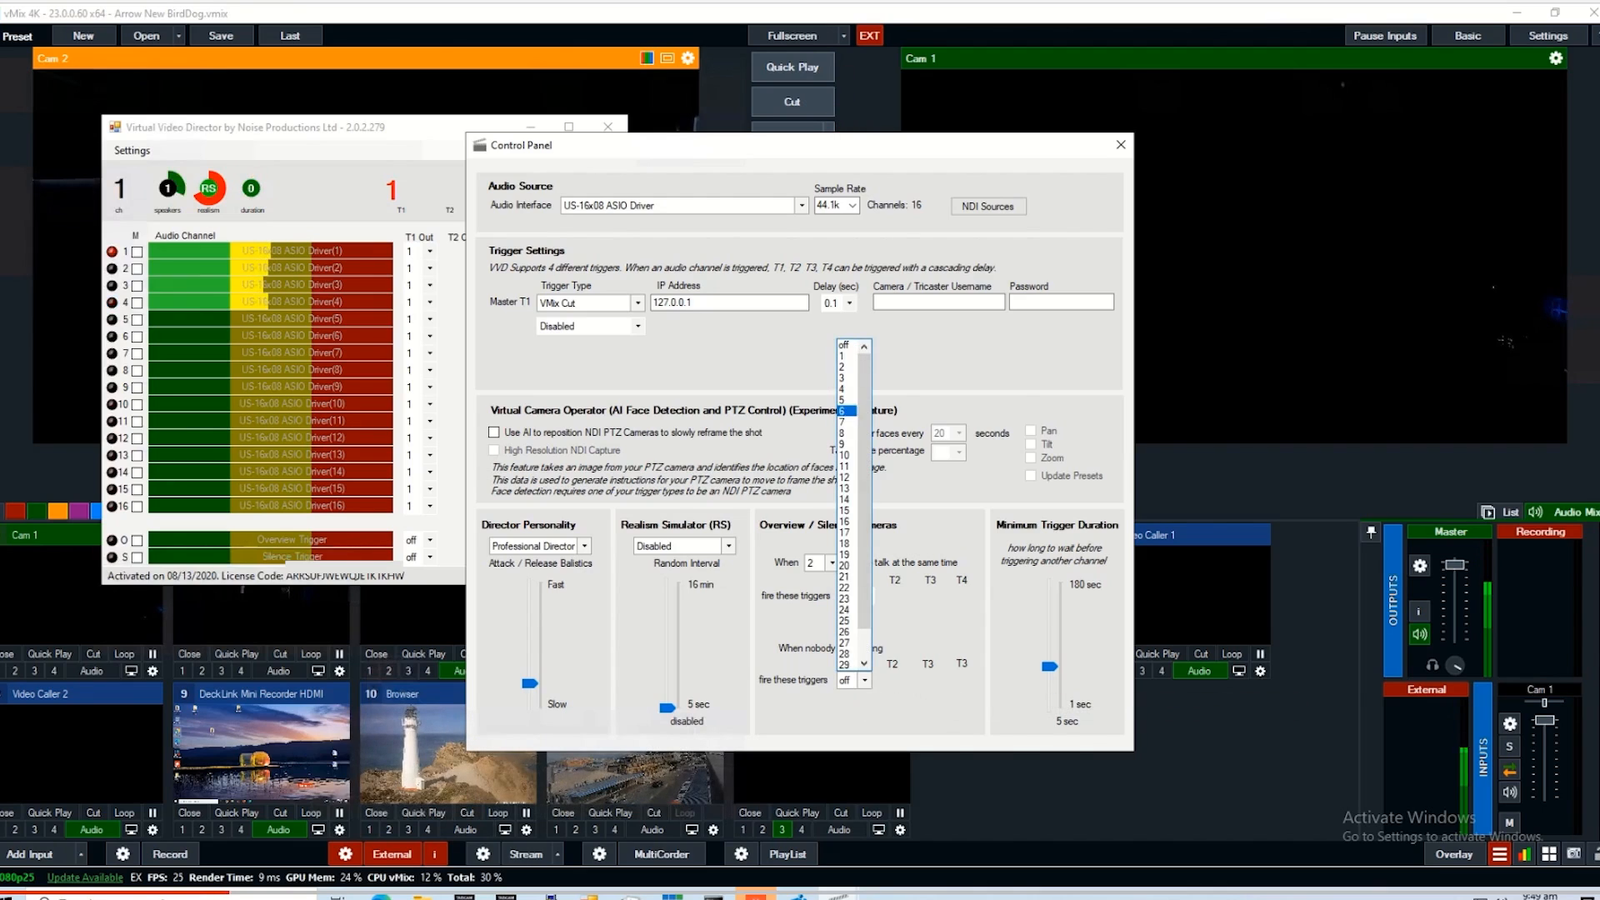